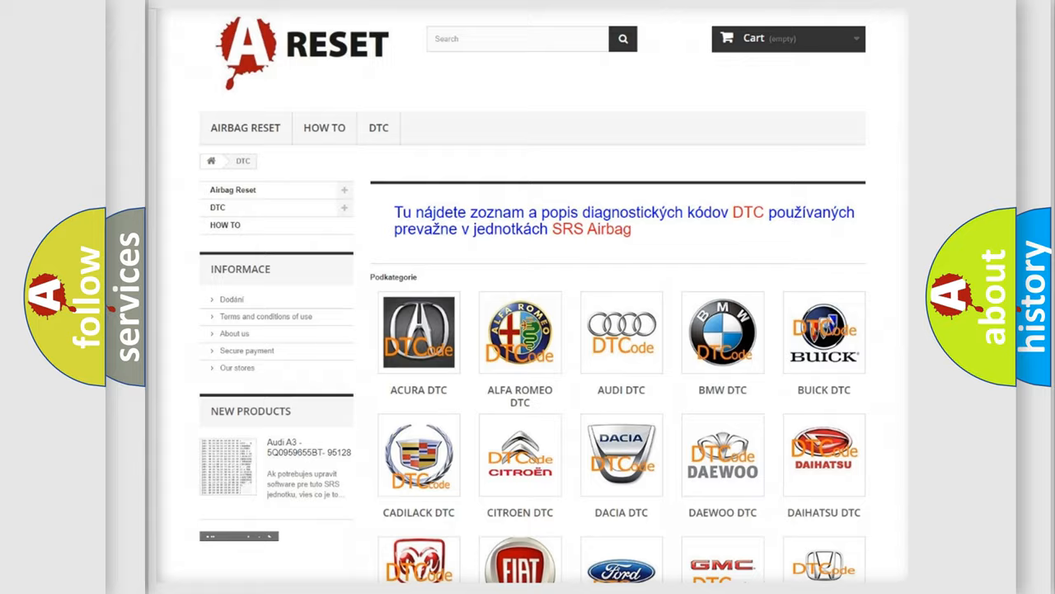
# Scroll the DTC brand grid and open the GMC DTC tile to list its airbag codes
pyautogui.scroll(-3)
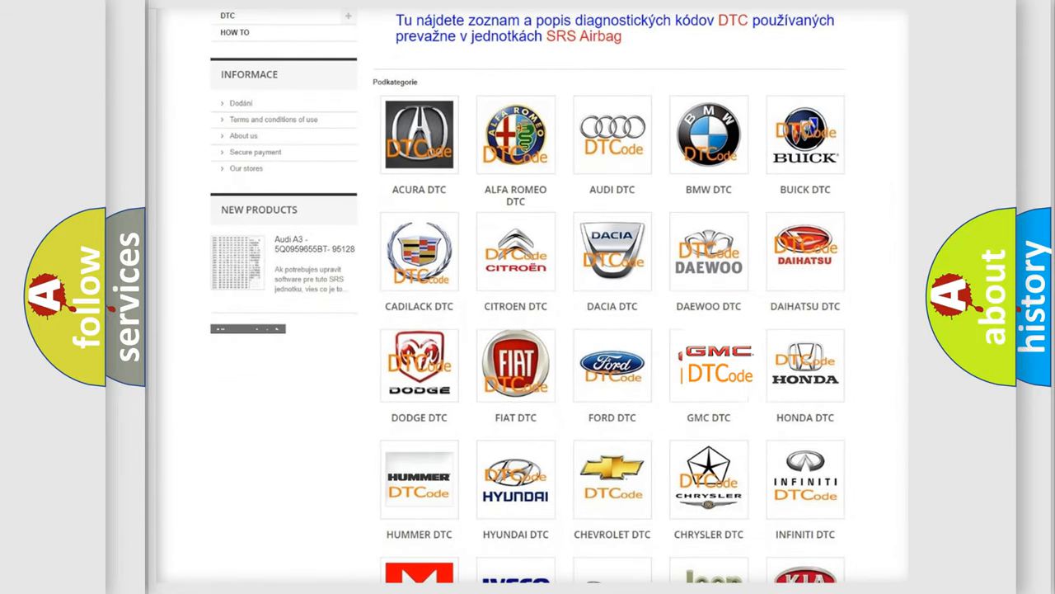
pyautogui.click(708, 365)
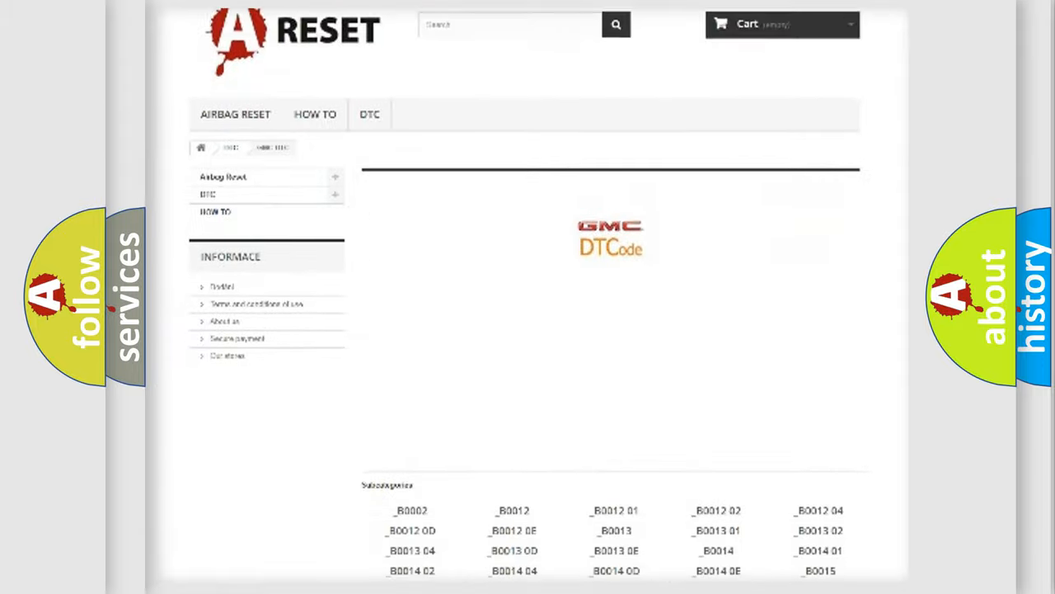